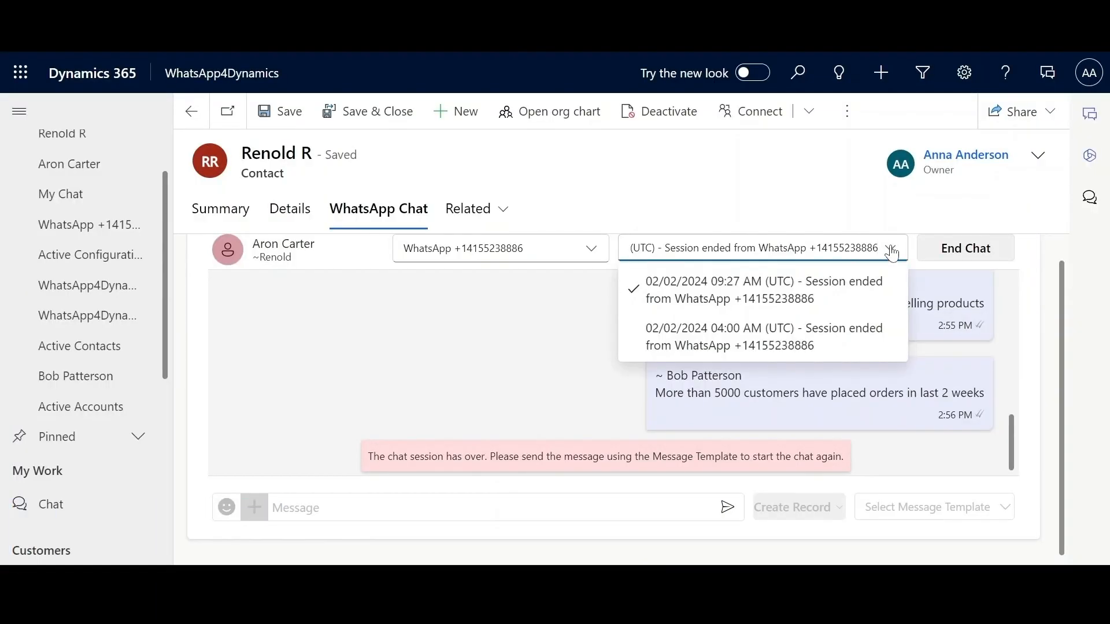
left_click(763, 290)
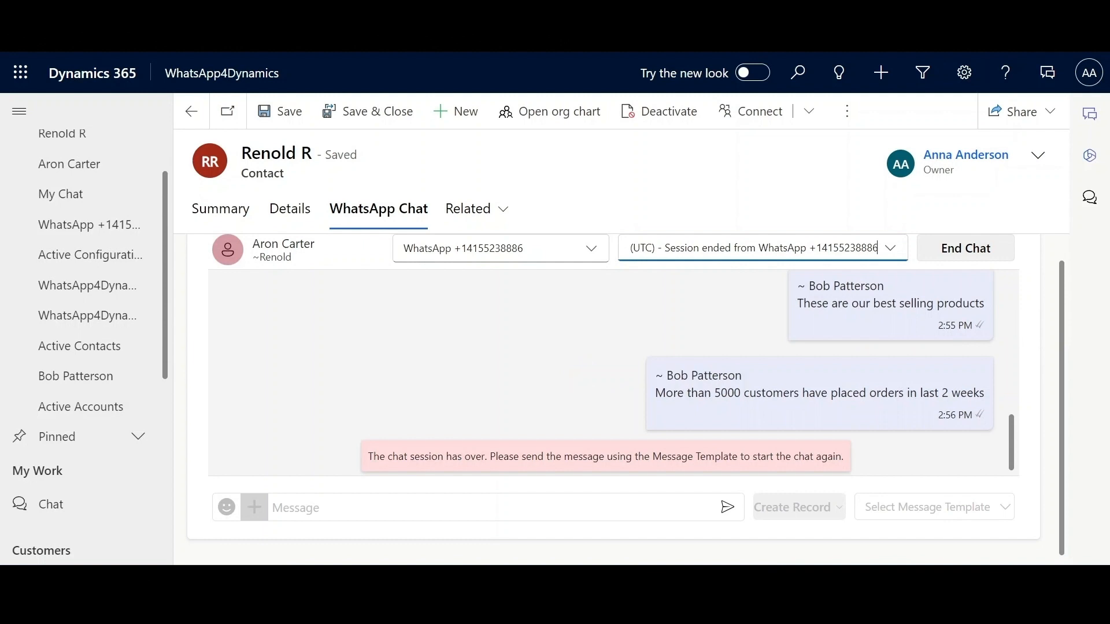